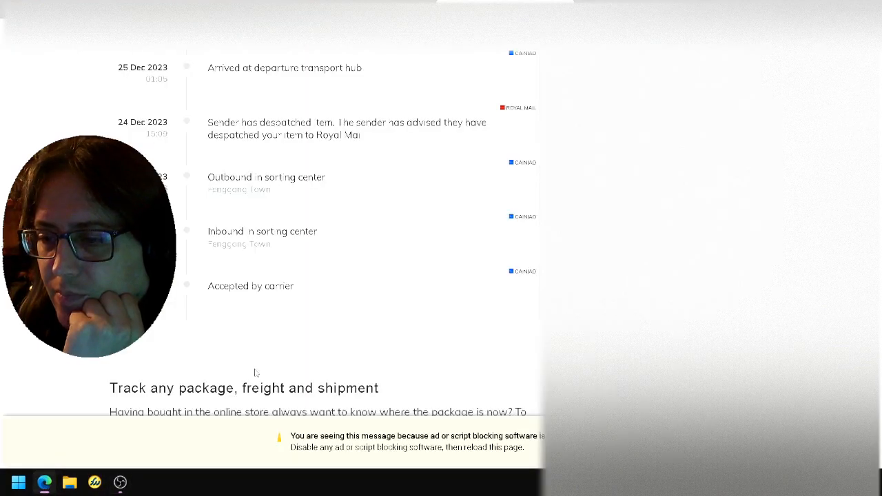
mouse_move(267, 374)
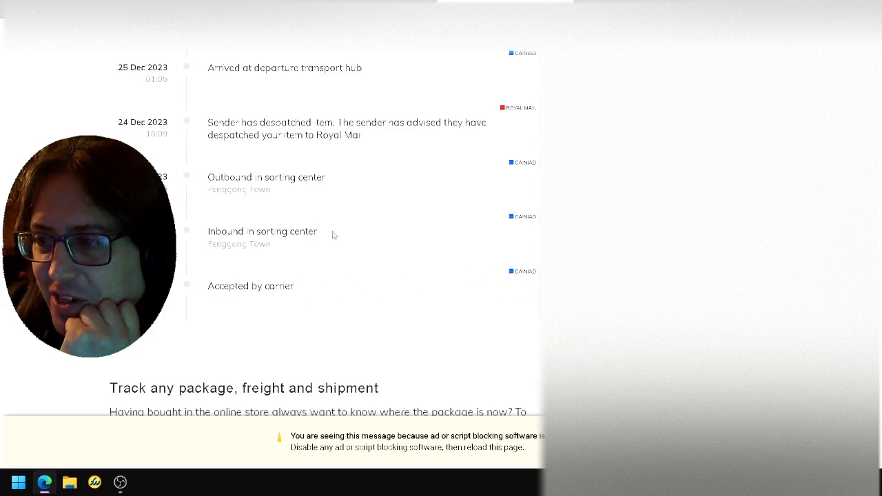
scroll(up, 3)
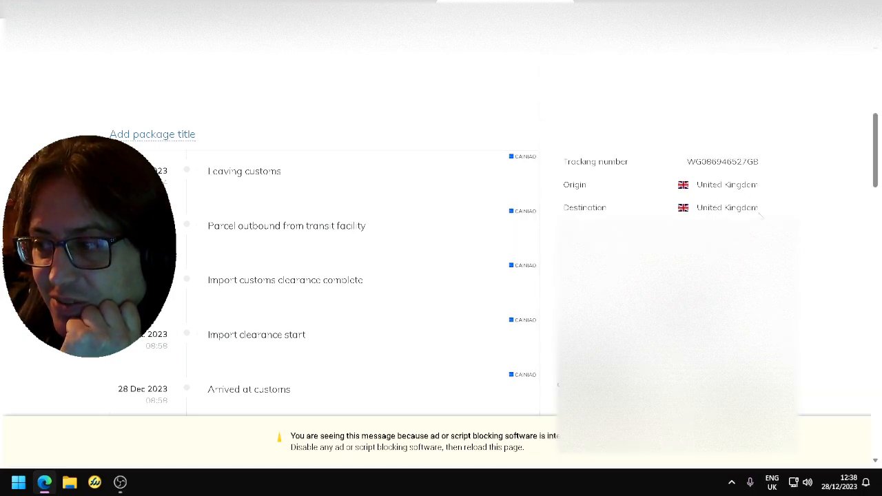
mouse_move(408, 302)
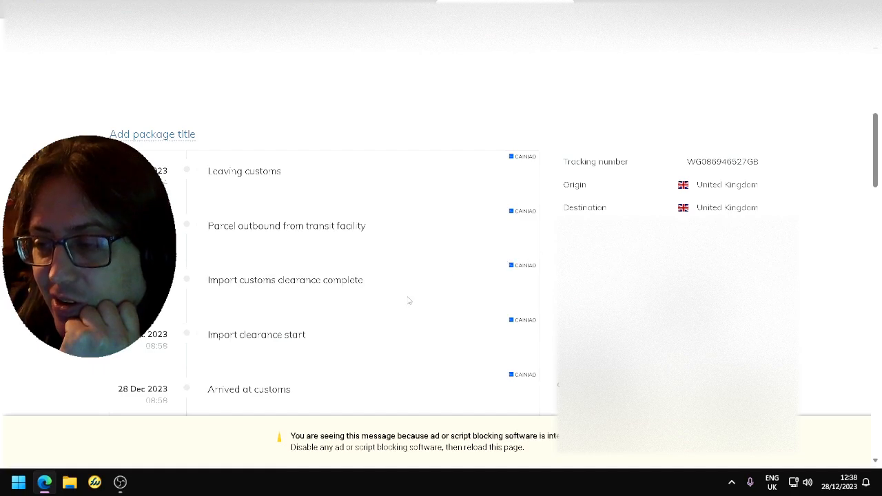
scroll(down, 3)
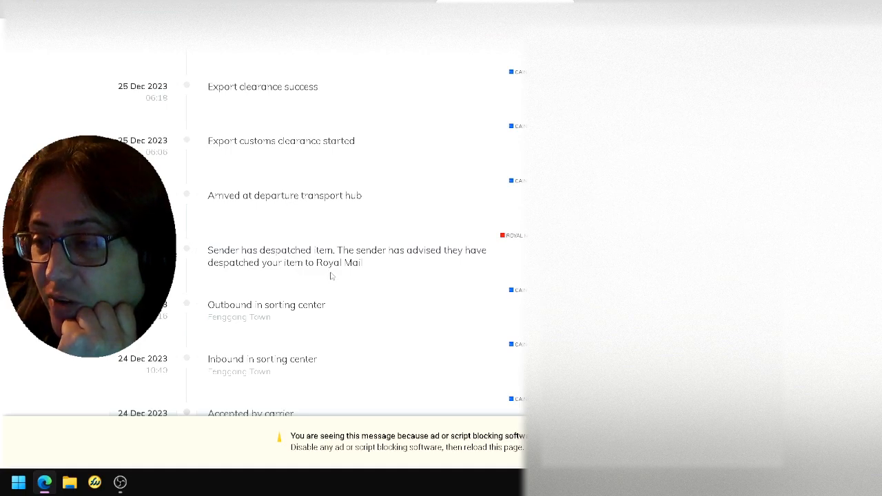
mouse_move(346, 193)
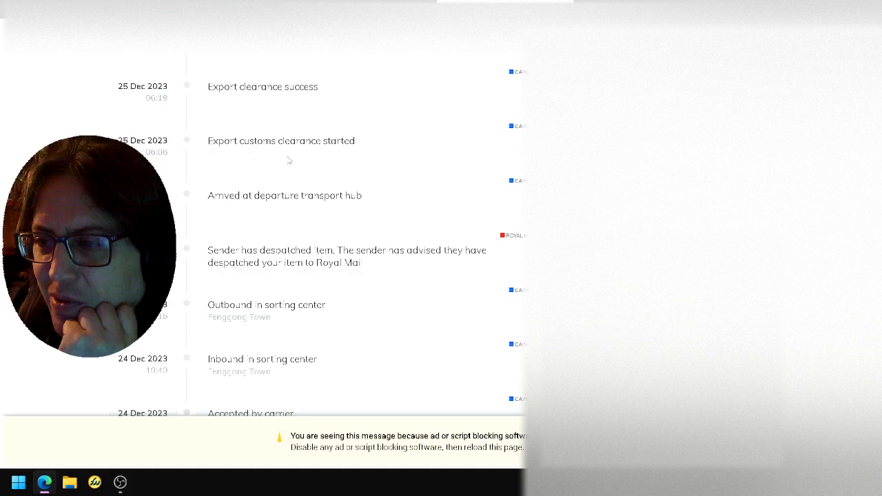
scroll(up, 3)
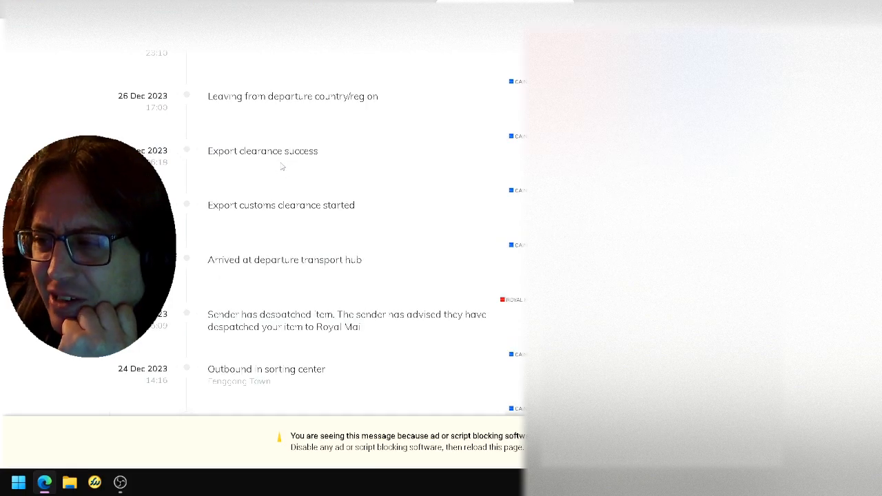
scroll(up, 3)
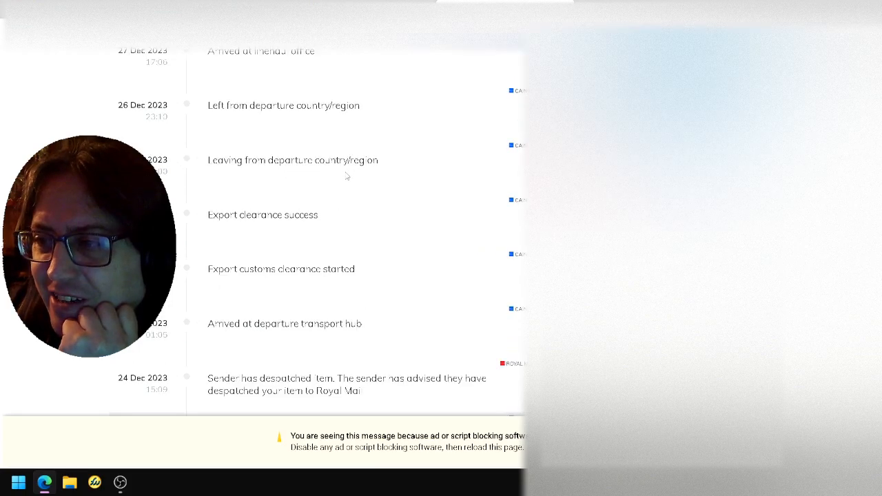
scroll(up, 3)
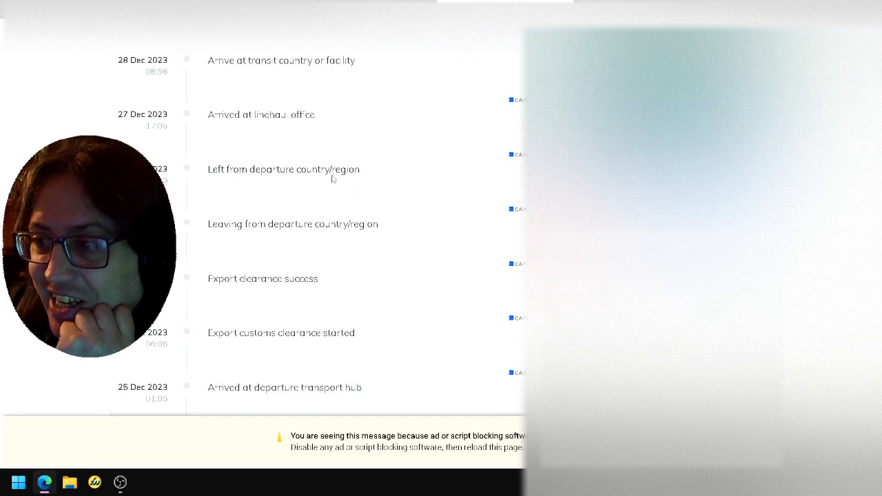
scroll(up, 3)
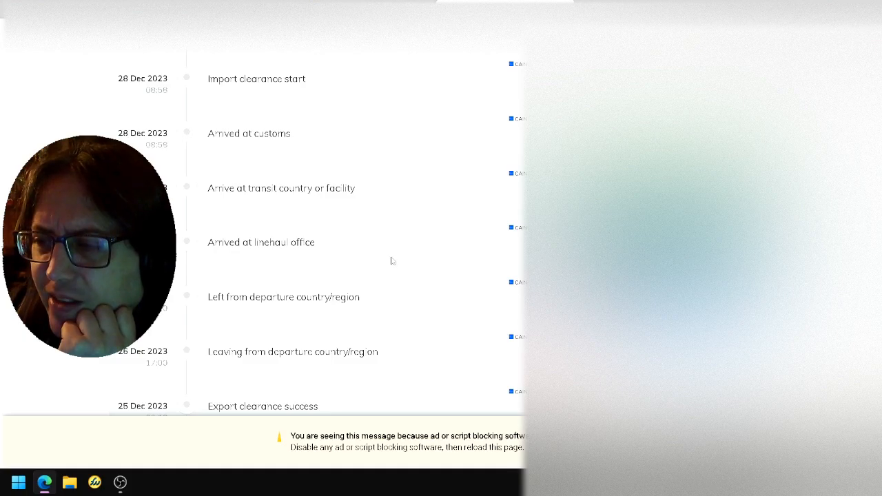
mouse_move(426, 211)
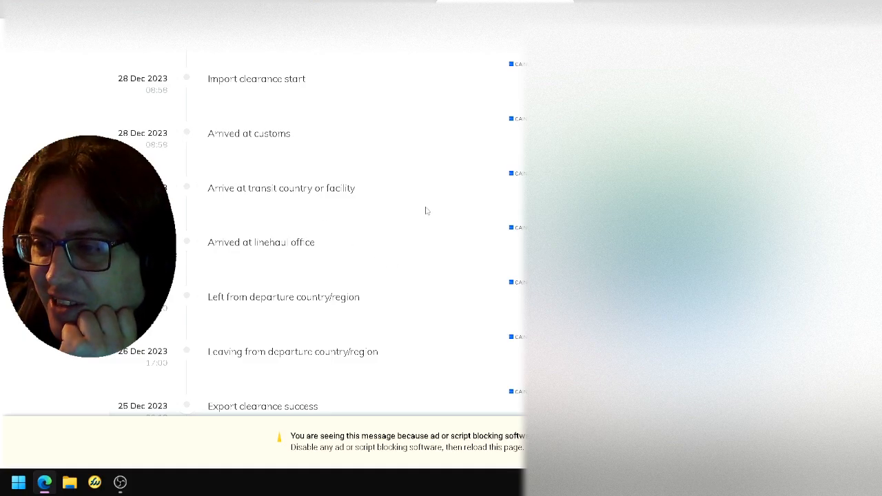
scroll(up, 3)
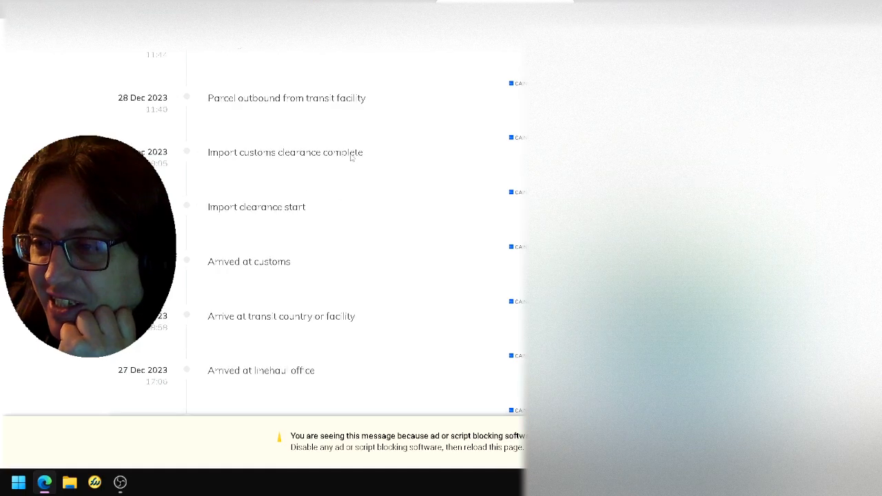
scroll(up, 3)
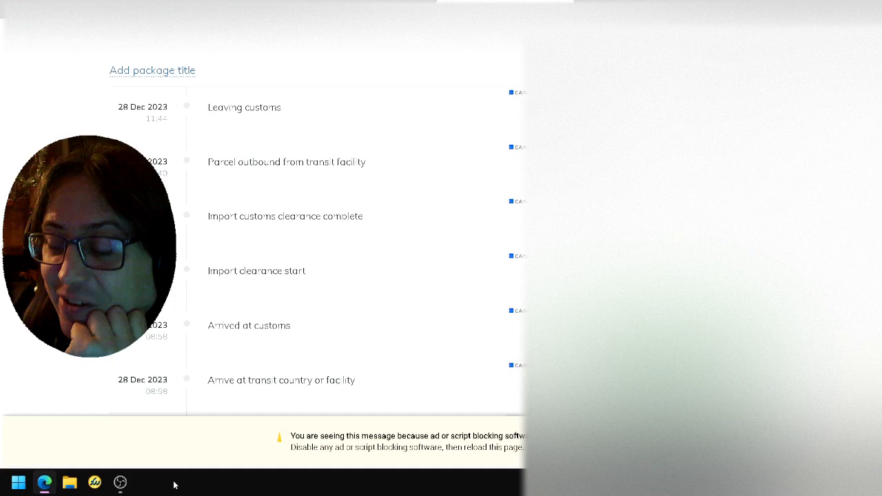
mouse_move(120, 482)
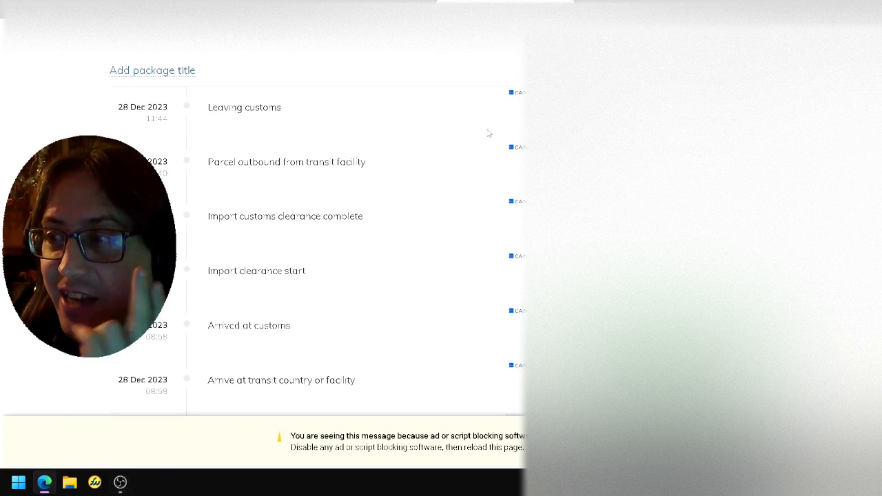
mouse_move(340, 326)
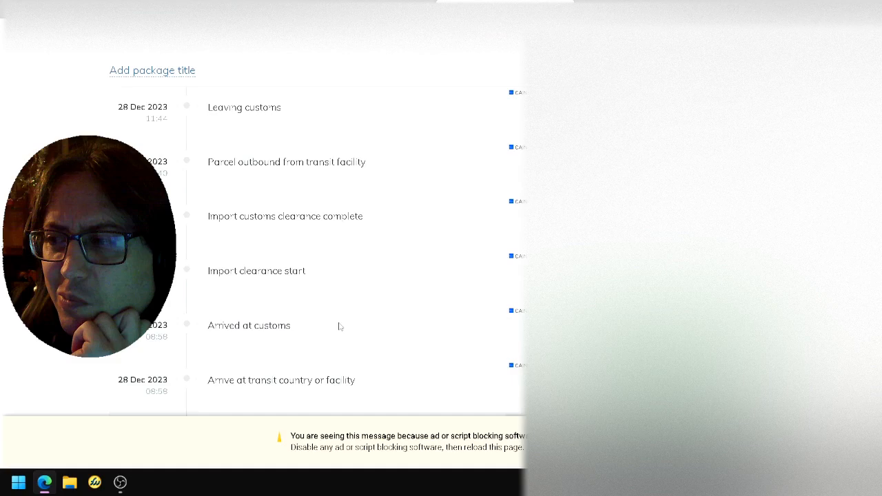
mouse_move(294, 366)
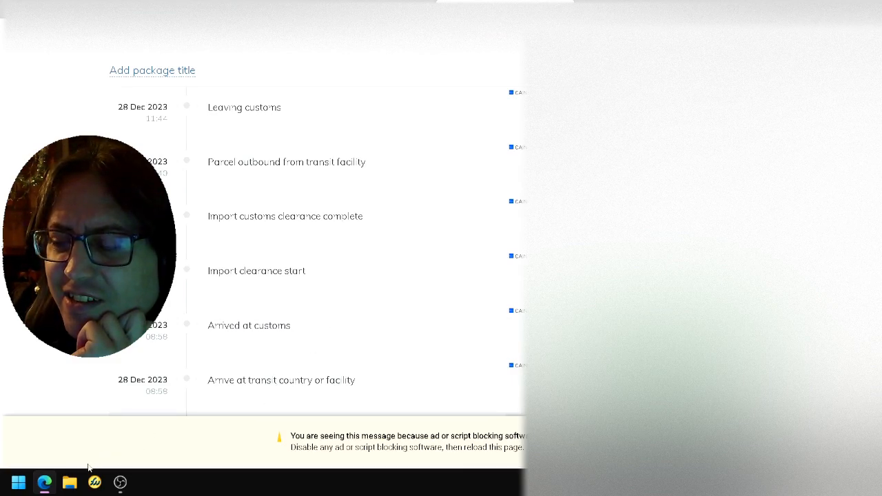
mouse_move(120, 482)
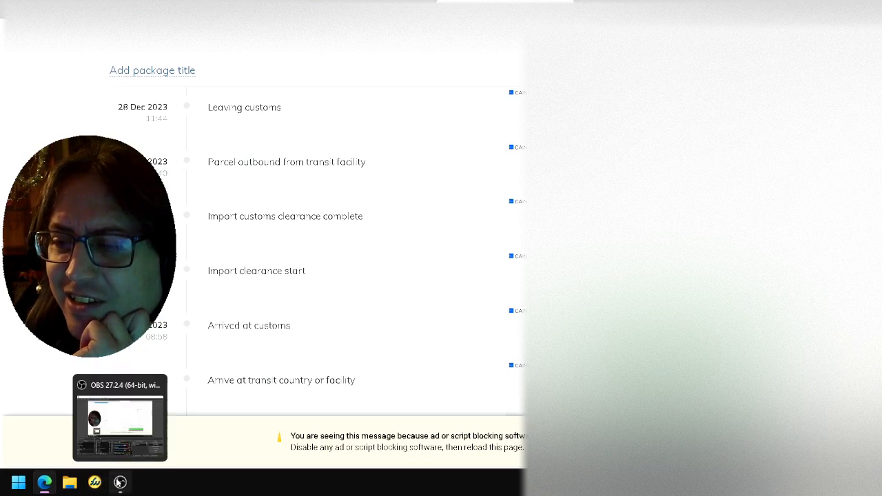